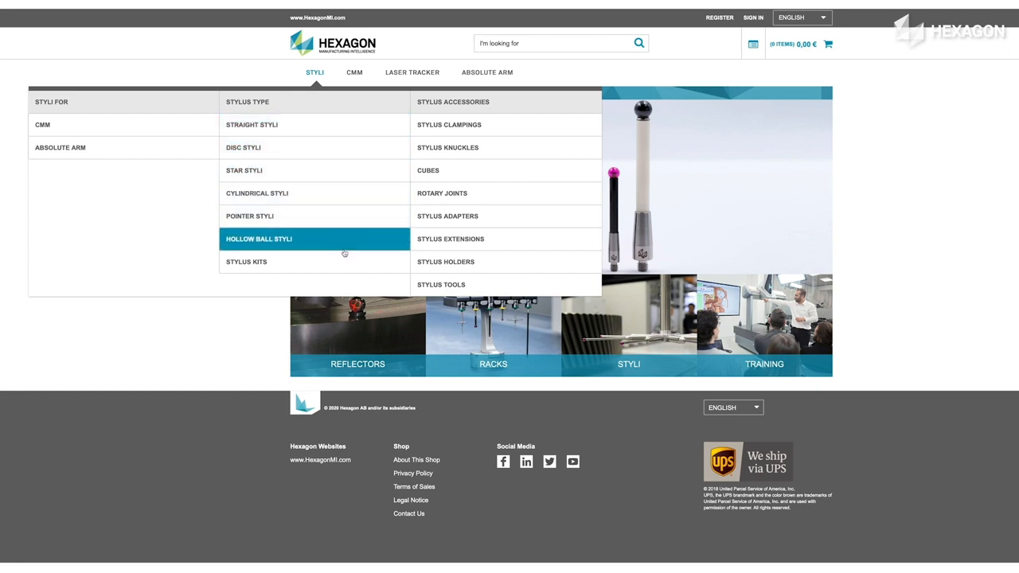
Browse the Stylus Kits catalogue and filter to M5-thread styli with the larger tip diameter.
left_click(245, 261)
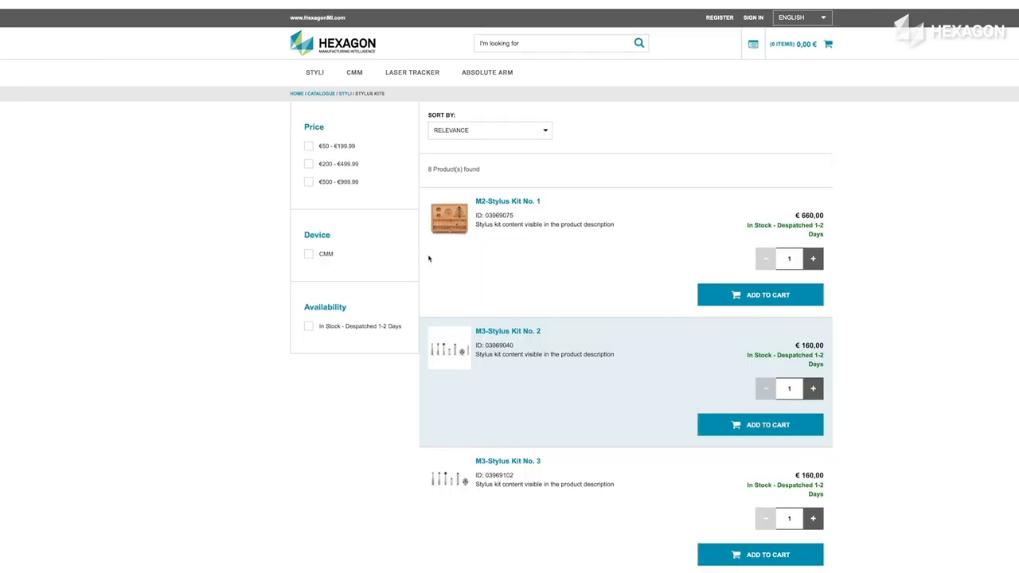
scroll("down", 3)
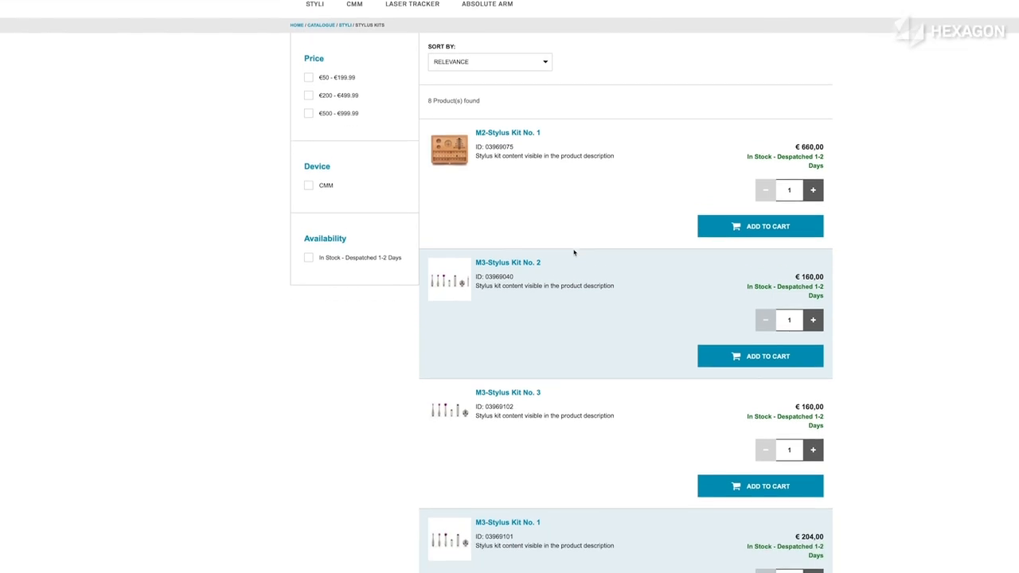
scroll("down", 3)
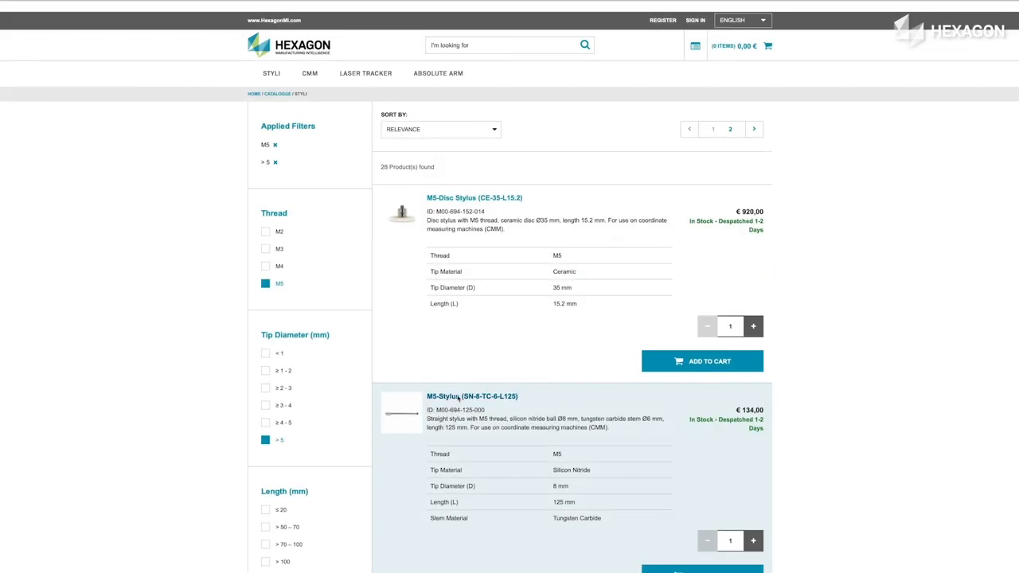
left_click(471, 395)
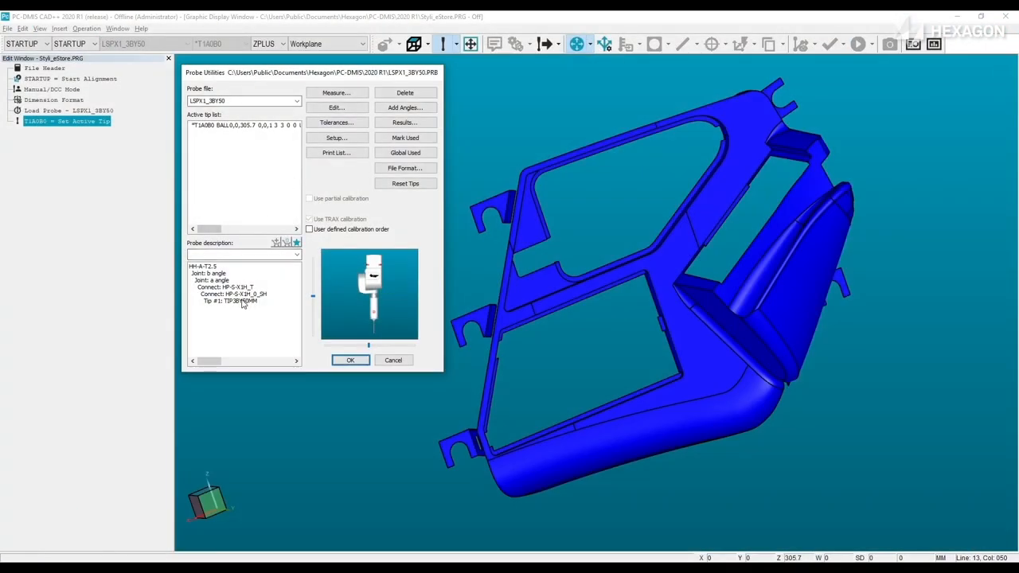
Add the TIP3BY50MM stylus tip from the probe build to the shopping cart.
left_click(230, 301)
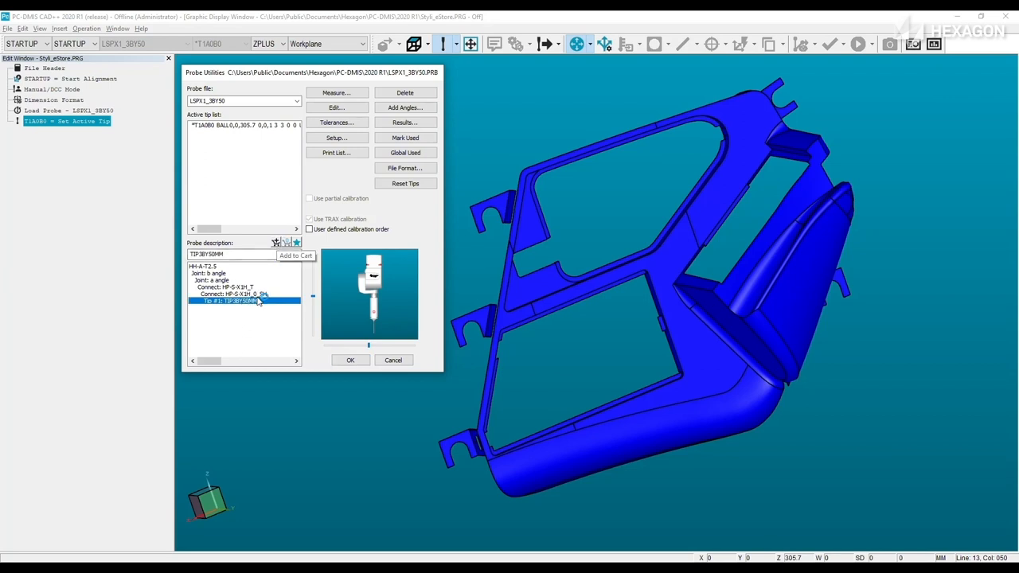
right_click(230, 299)
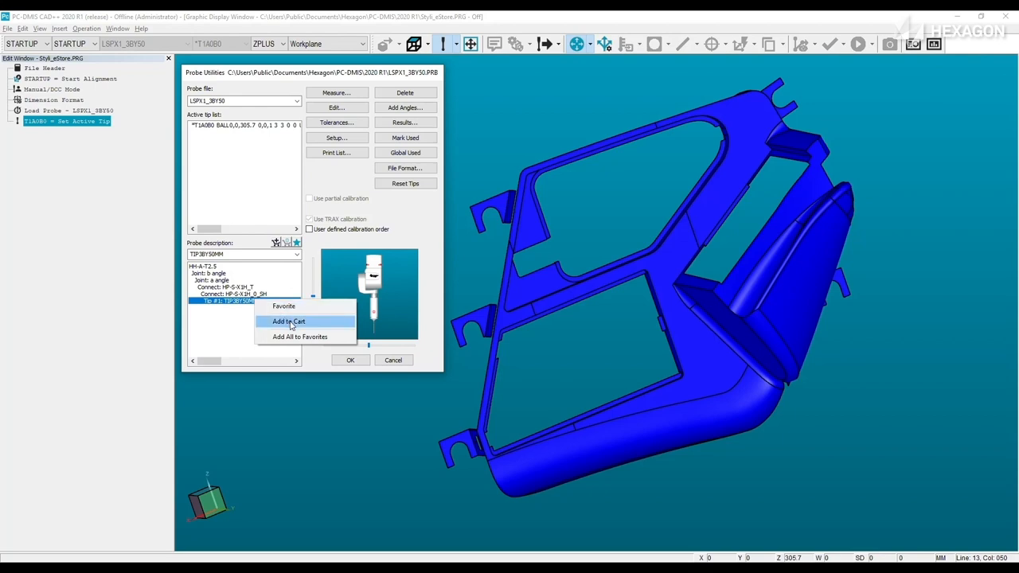
left_click(288, 321)
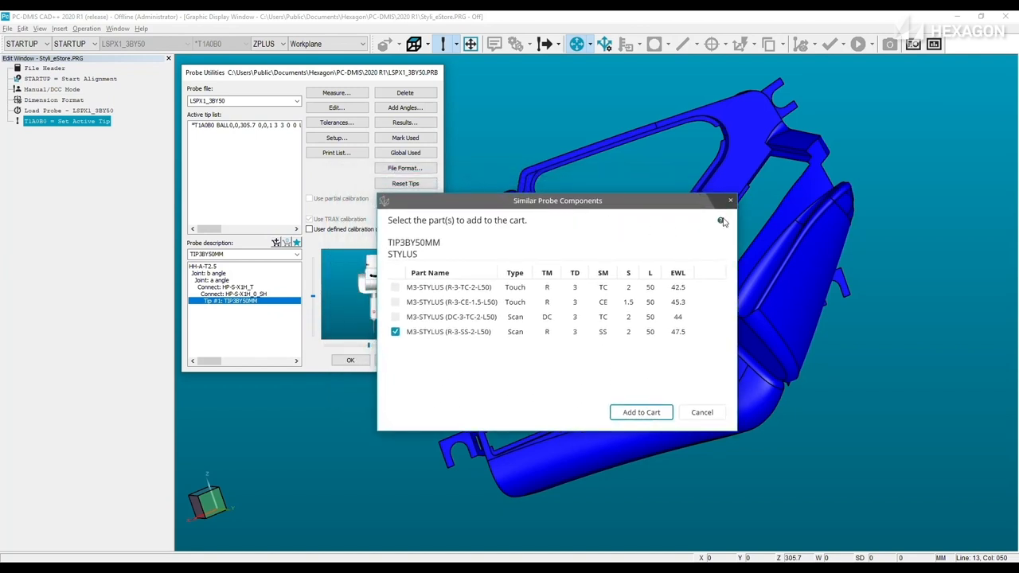
mouse_move(719, 220)
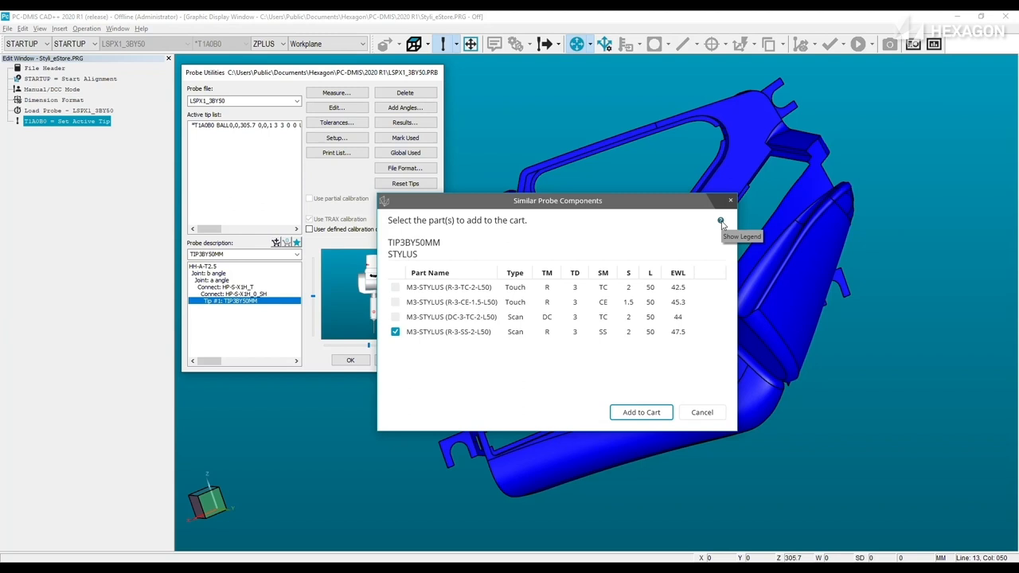
Show the stylus material and dimension legend and move it beside the component list.
left_click(719, 219)
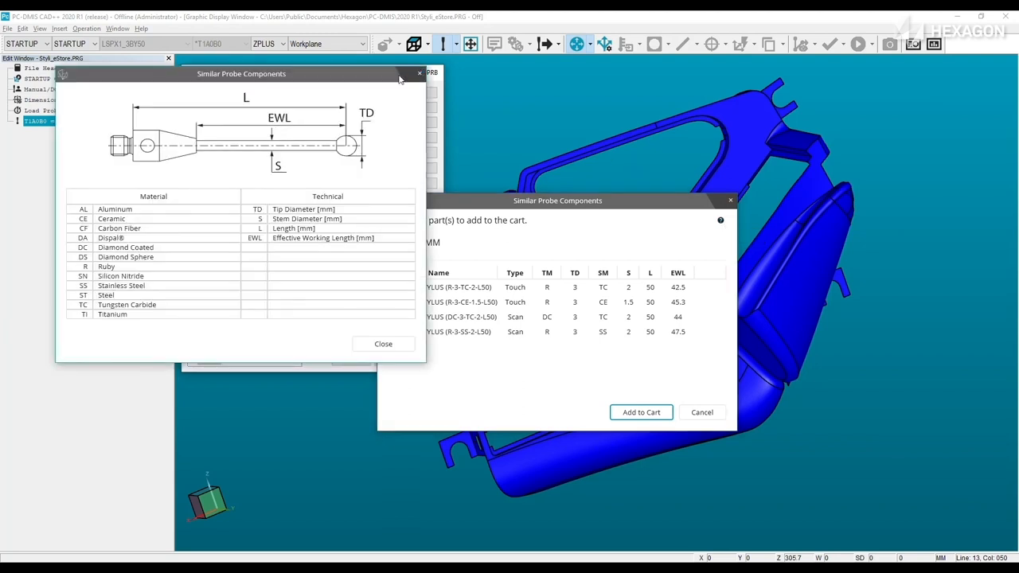
left_click_drag(241, 74, 212, 61)
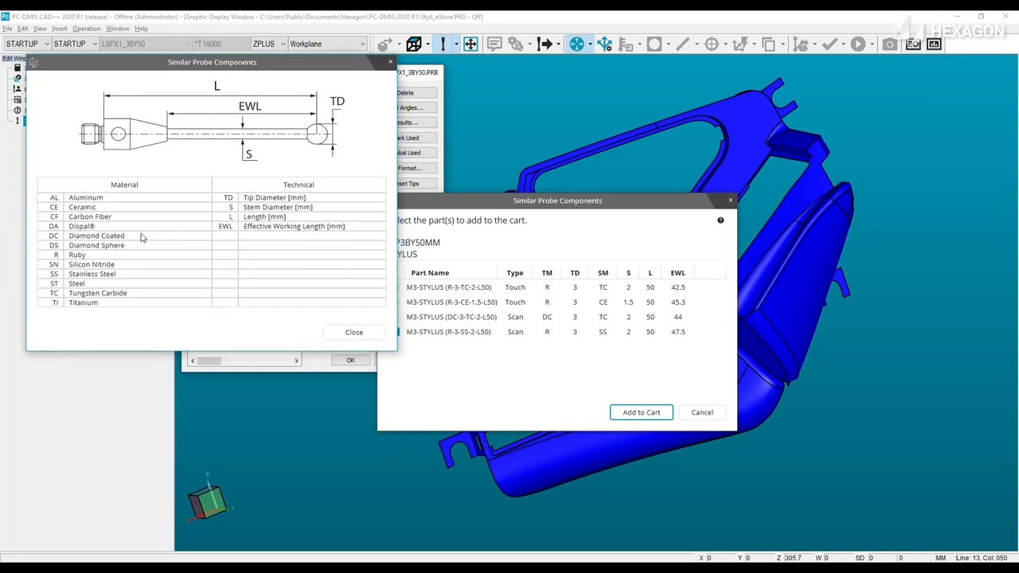
mouse_move(127, 239)
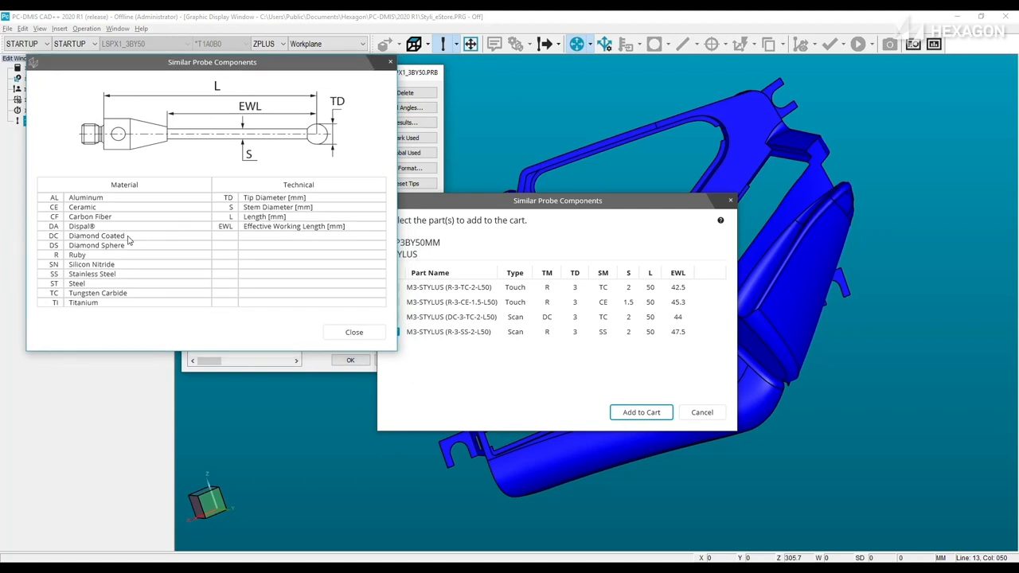
mouse_move(343, 333)
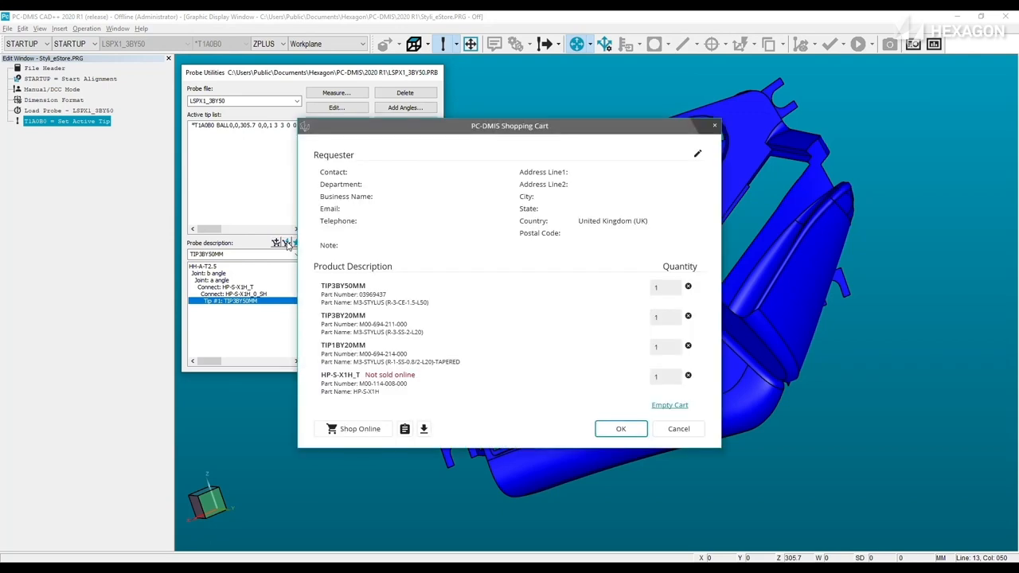
mouse_move(691, 164)
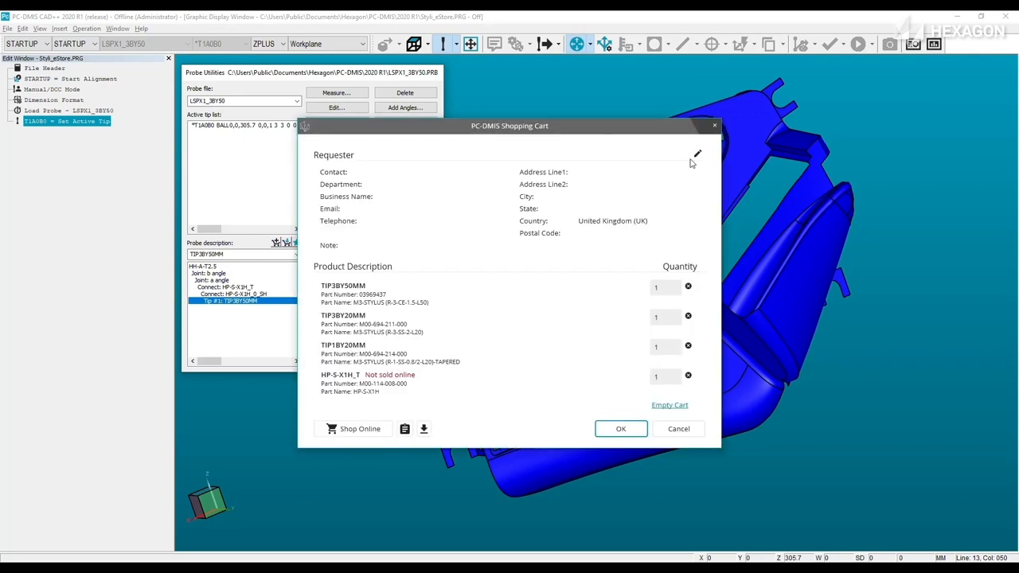
Make the requester details editable and set the country to United Kingdom (UK).
left_click(697, 152)
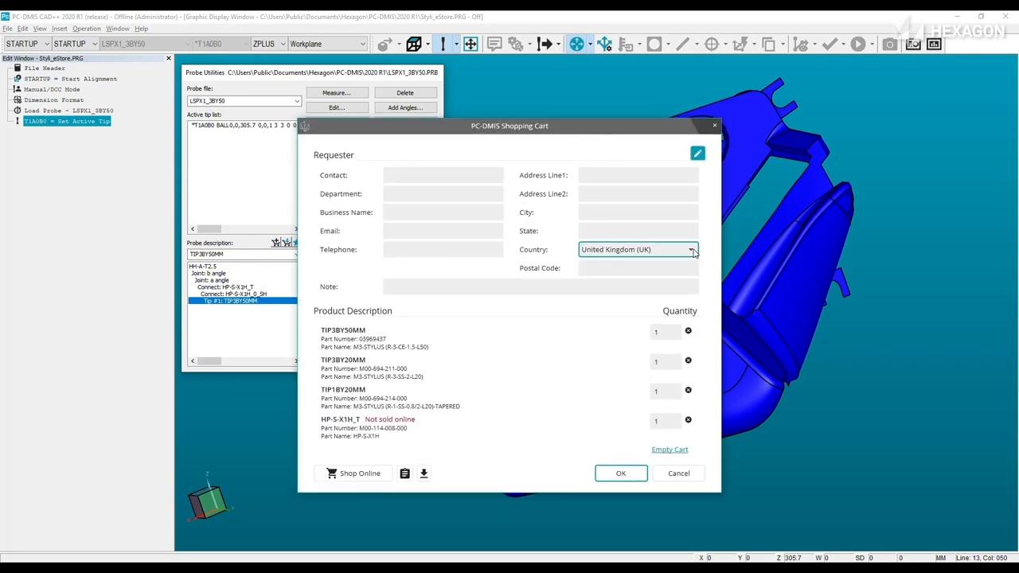
left_click(690, 248)
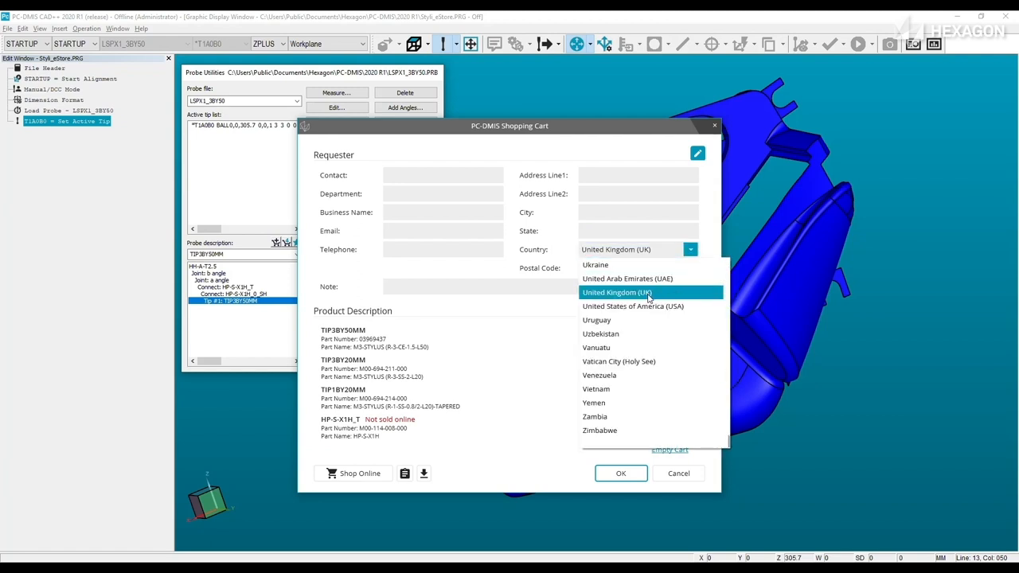
left_click(614, 293)
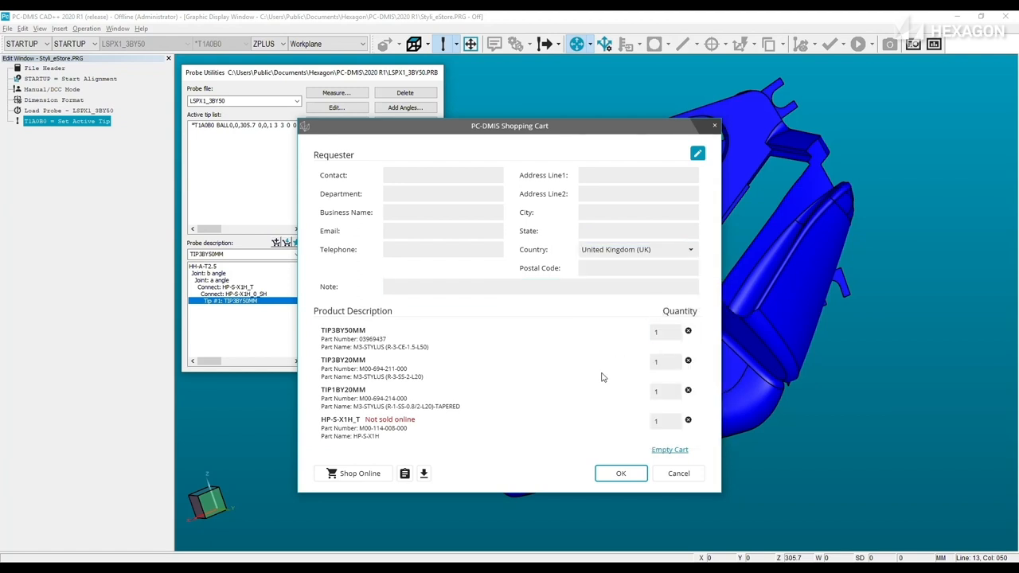
left_click(665, 333)
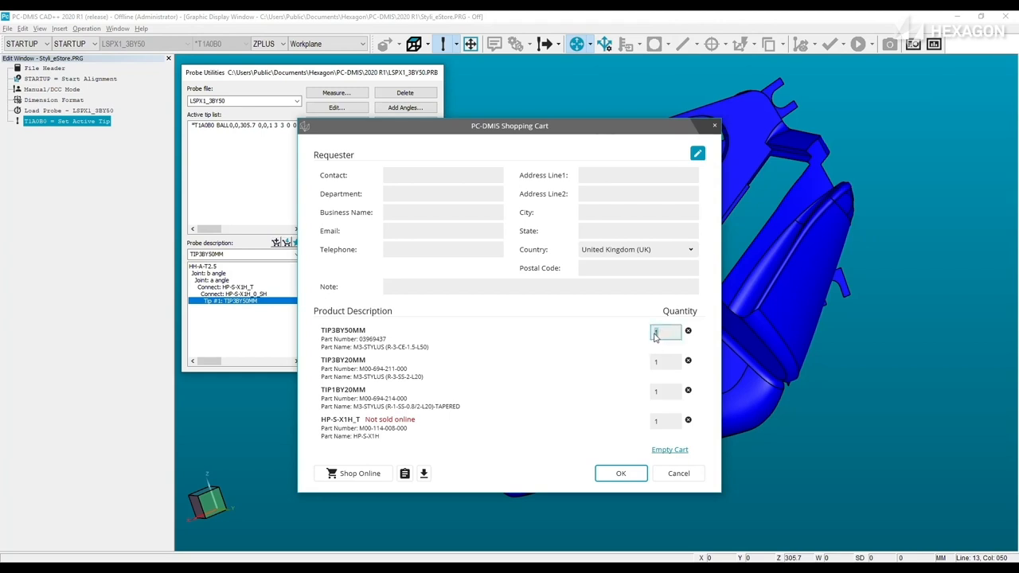
Set the TIP3BY50MM quantity to 3 and remove the HP-S-X1H_T part not sold online.
type("3")
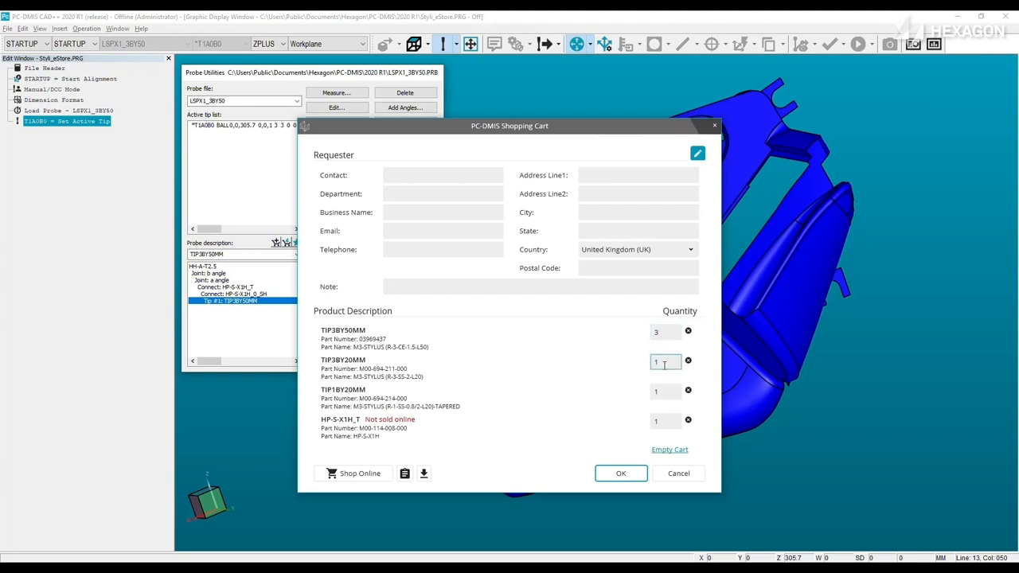
left_click(665, 391)
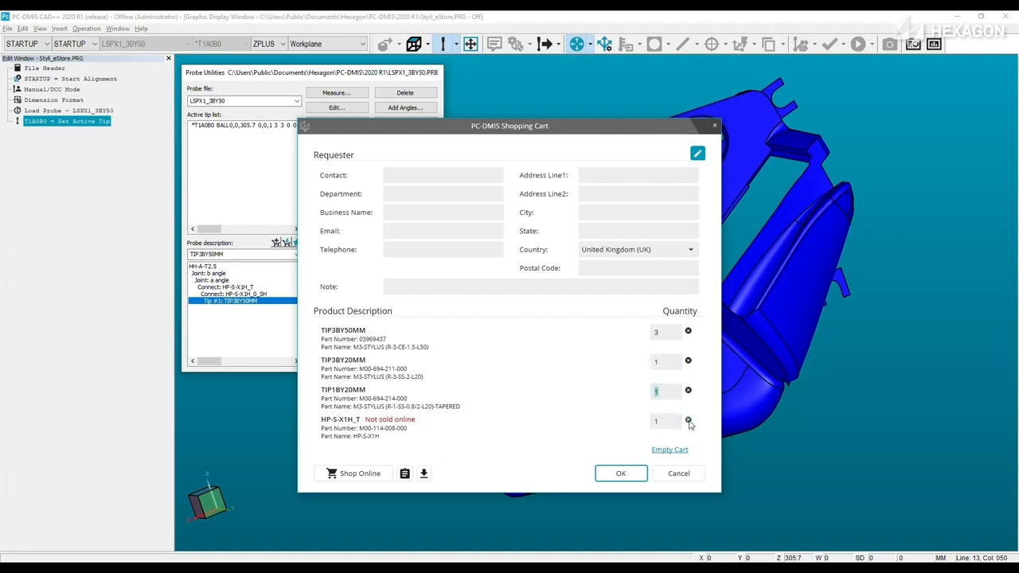
left_click(688, 420)
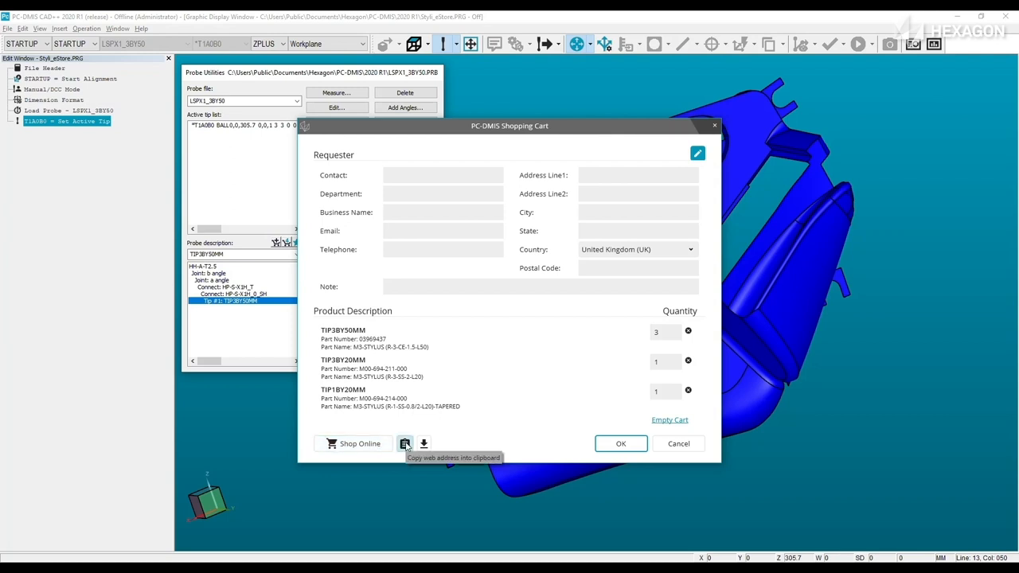
mouse_move(360, 442)
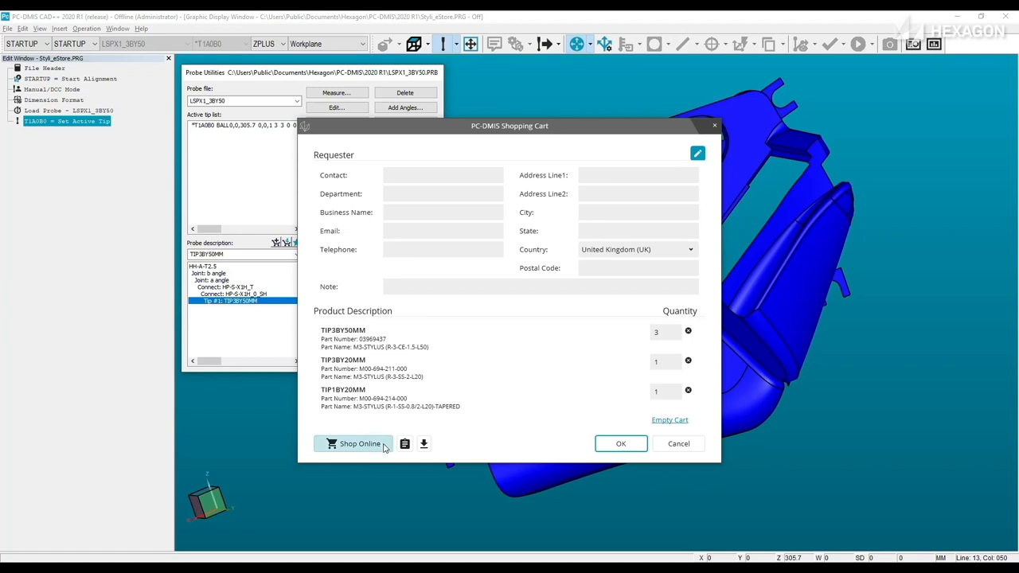
Send the three-stylus cart to the Hexagon online store via Shop Online.
left_click(353, 442)
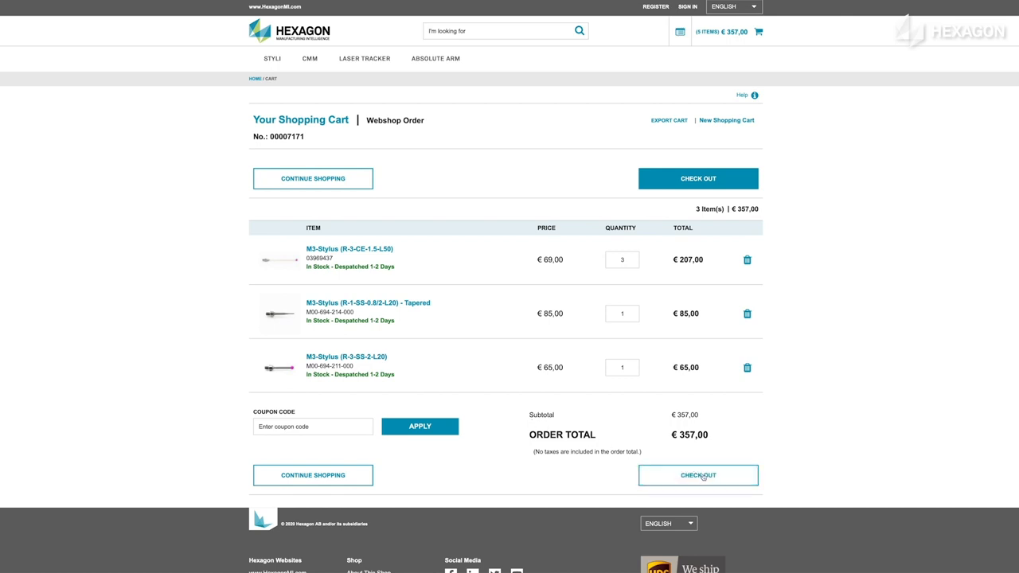
mouse_move(724, 477)
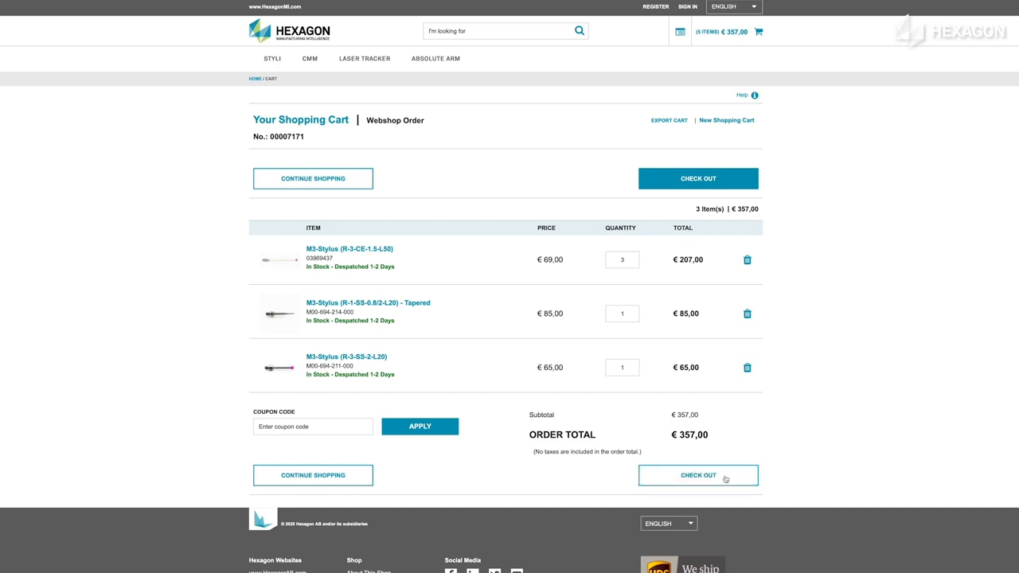